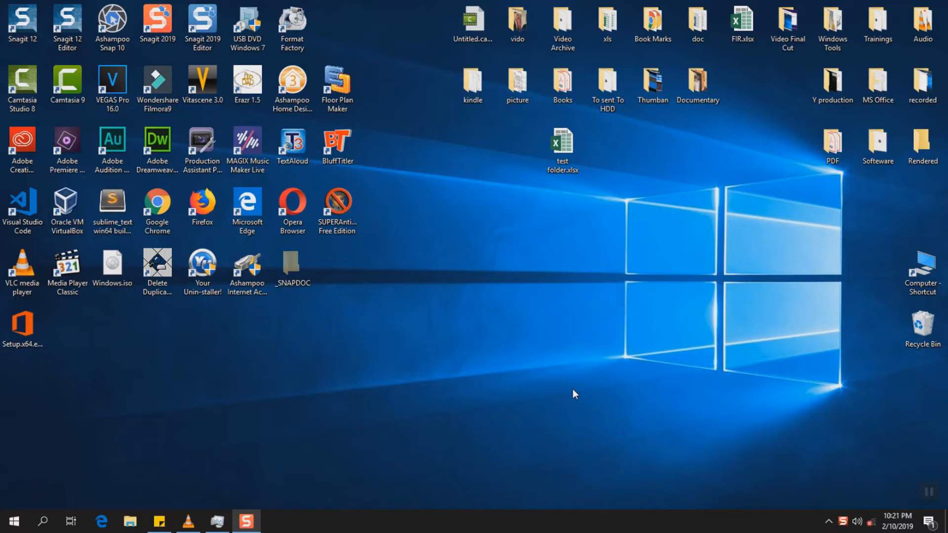
# Open test folder.xlsx from the desktop to show its products and prices table
pyautogui.click(562, 148)
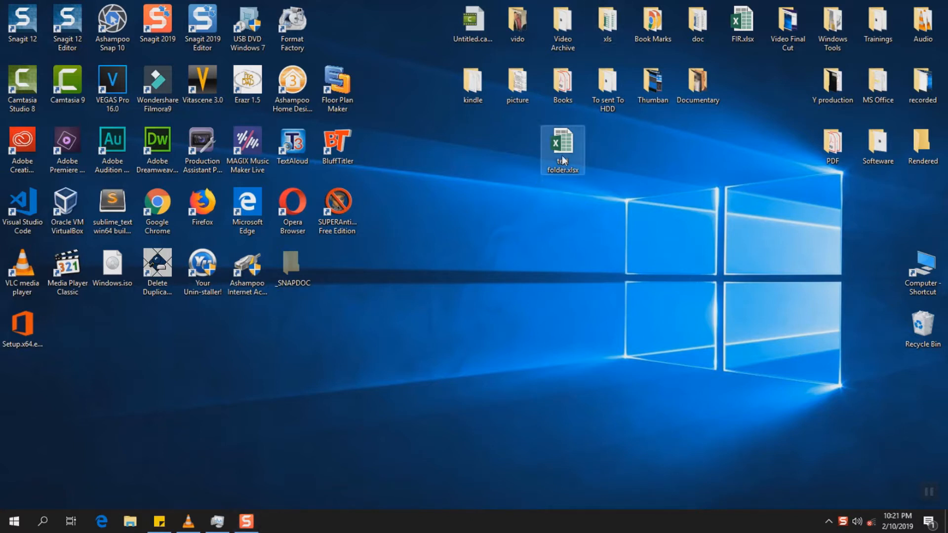
pyautogui.doubleClick(562, 145)
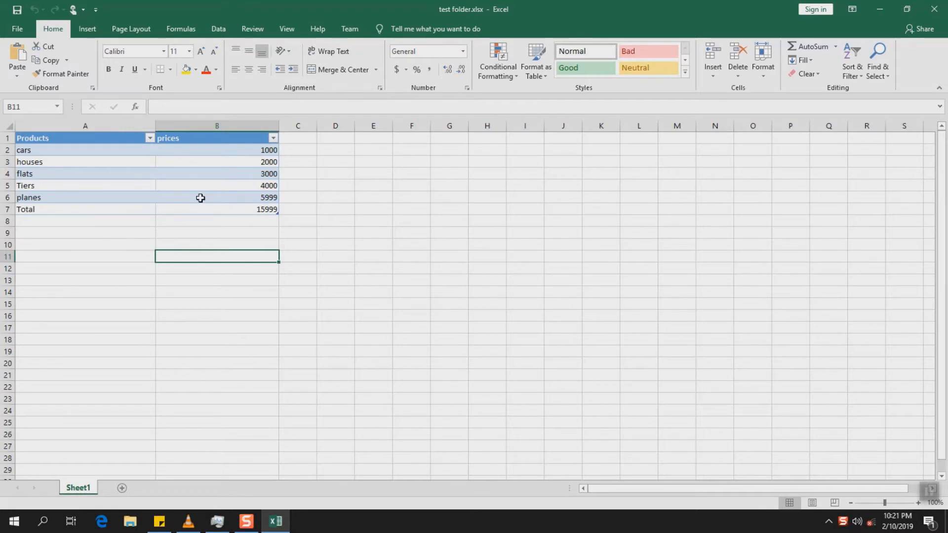
pyautogui.moveTo(186, 199)
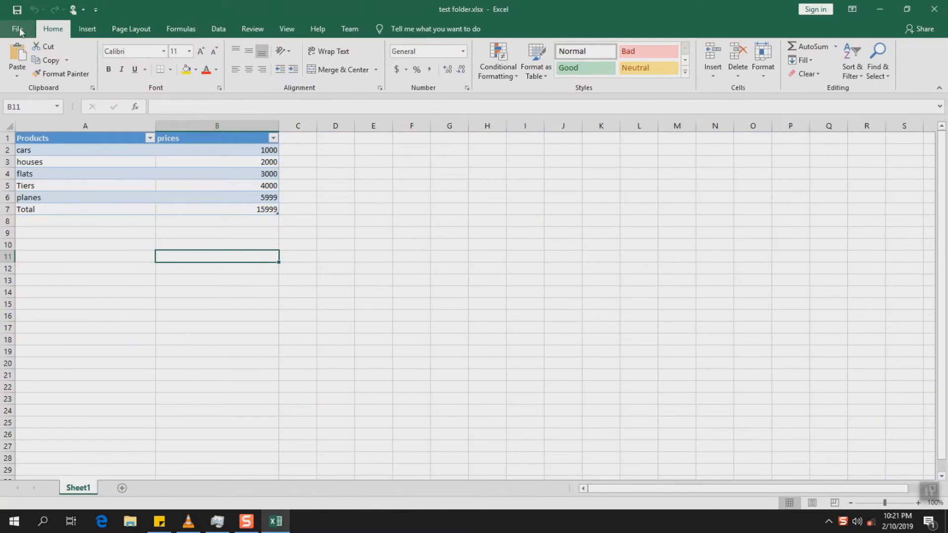
# Open Encrypt with Password under File > Info > Protect Workbook
pyautogui.click(18, 29)
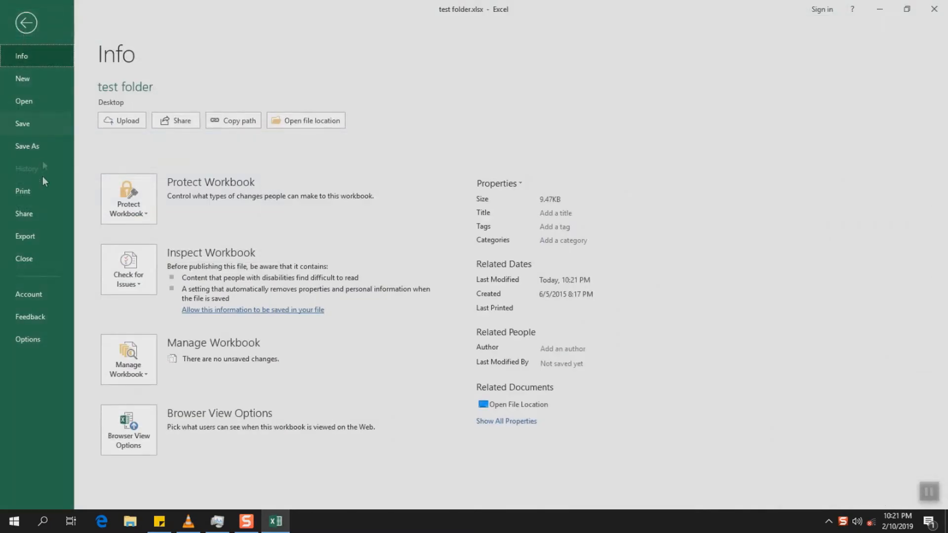
pyautogui.moveTo(41, 185)
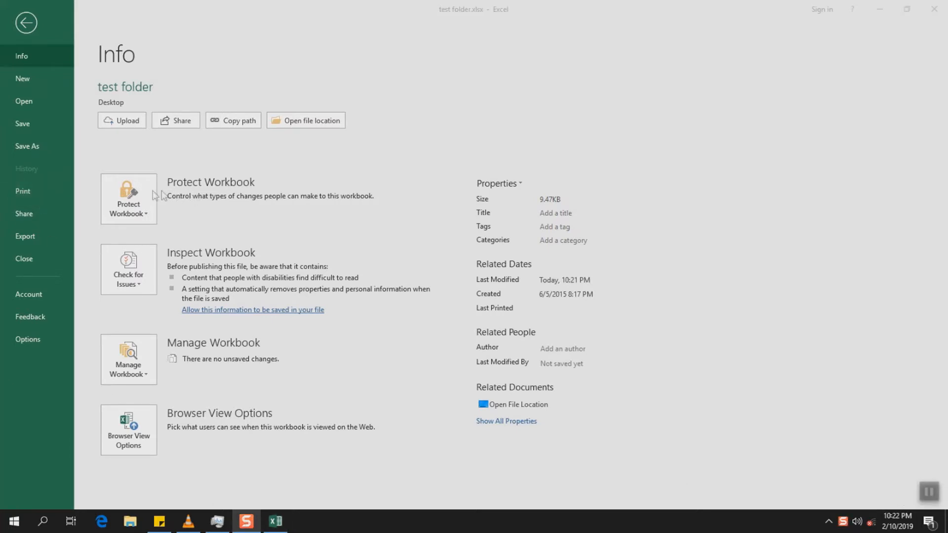
pyautogui.moveTo(128, 199)
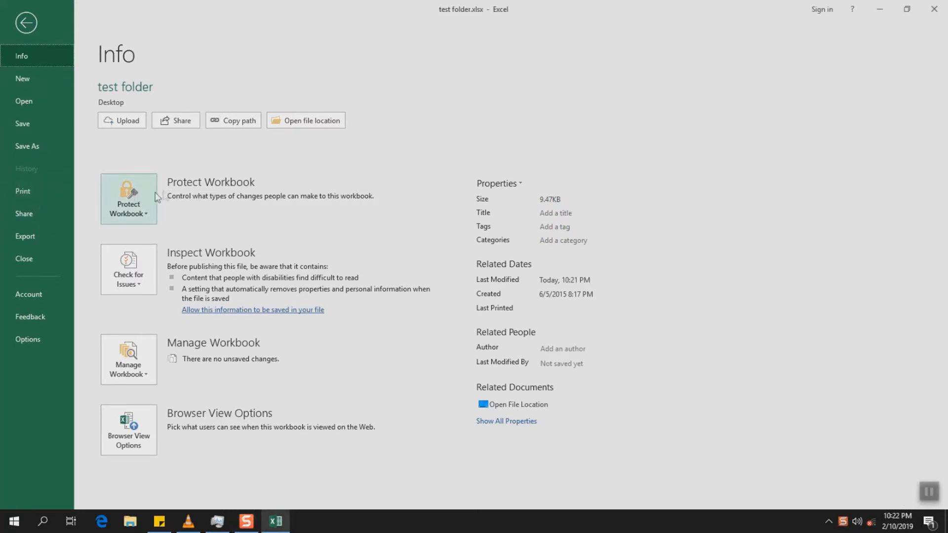
pyautogui.click(128, 199)
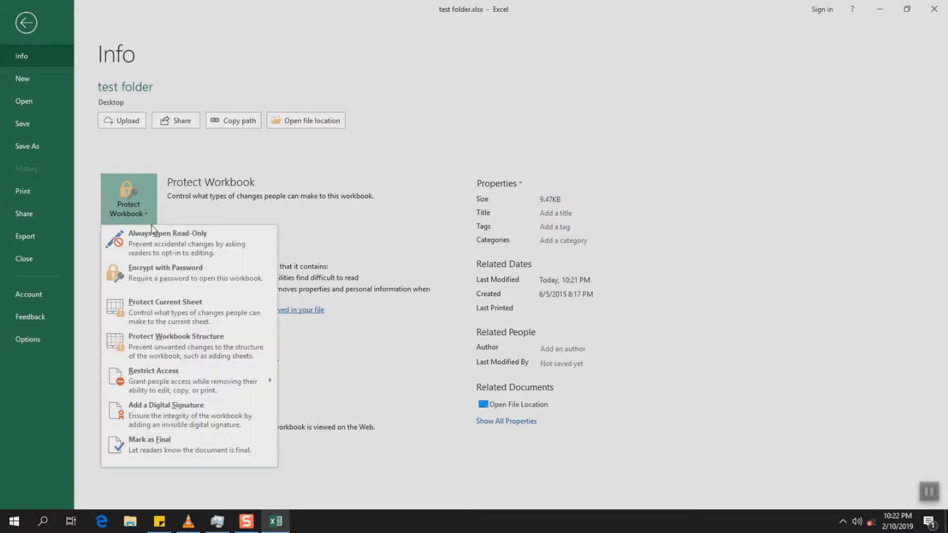
pyautogui.moveTo(188, 278)
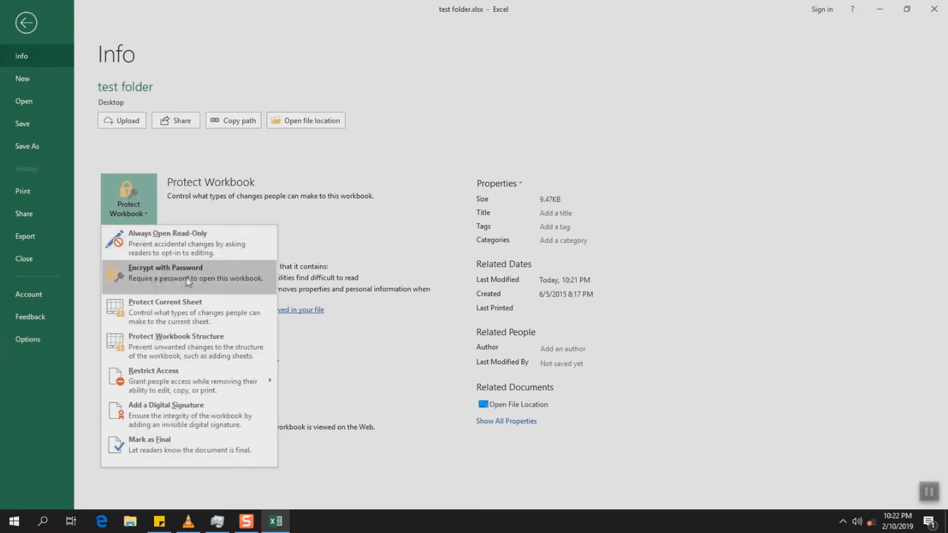
pyautogui.click(165, 267)
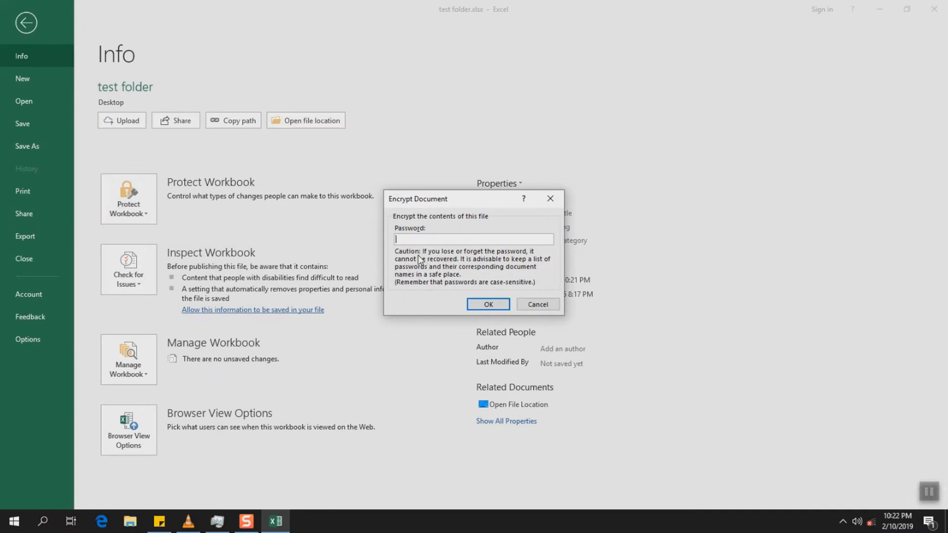
# Enter and confirm a password to encrypt test folder.xlsx
pyautogui.write('password')
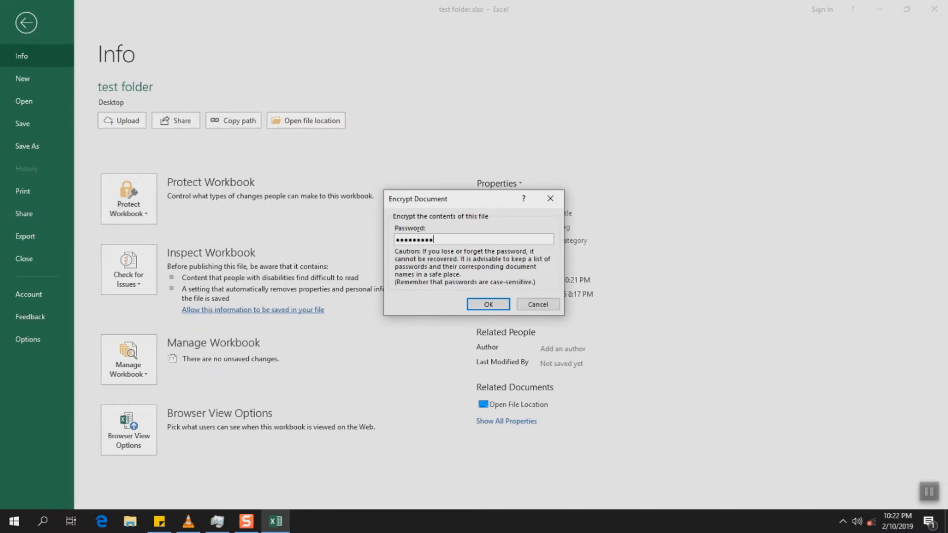
pyautogui.write('•')
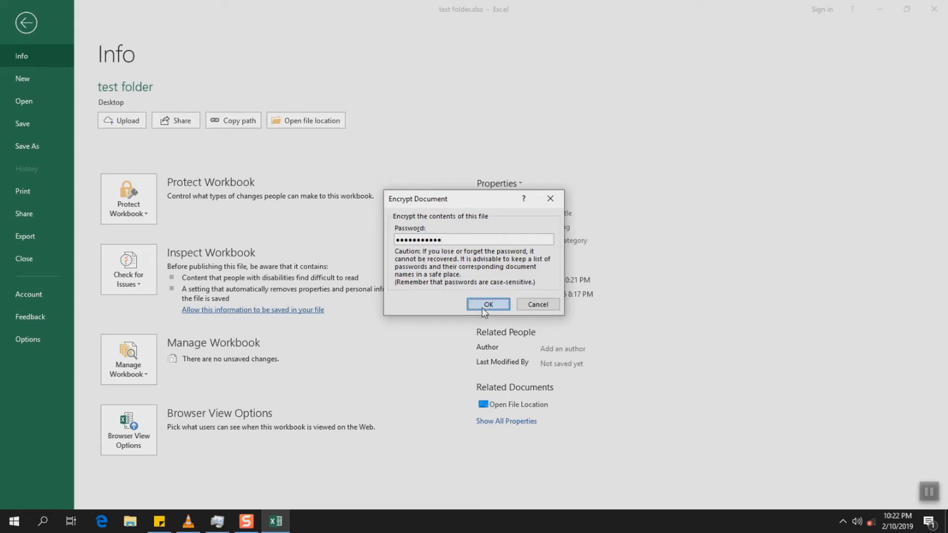
pyautogui.click(487, 304)
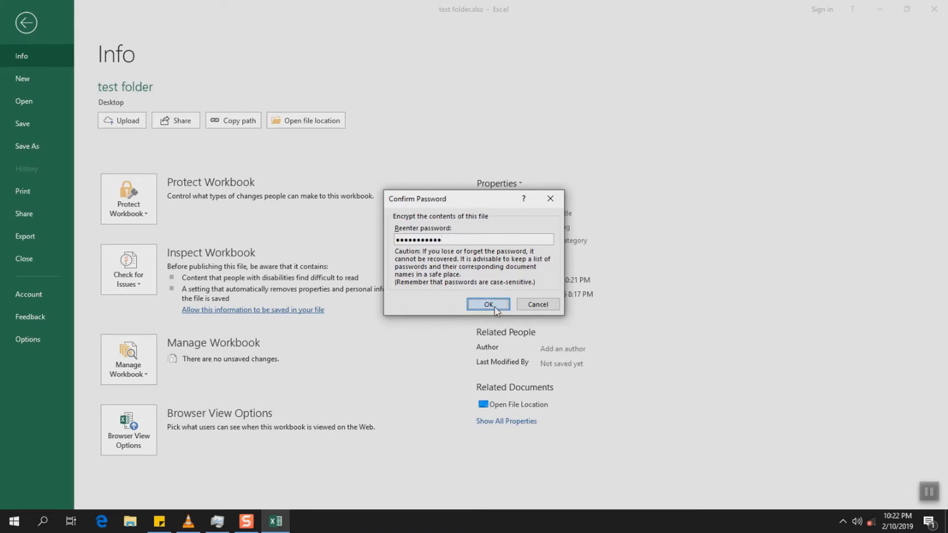
pyautogui.click(488, 304)
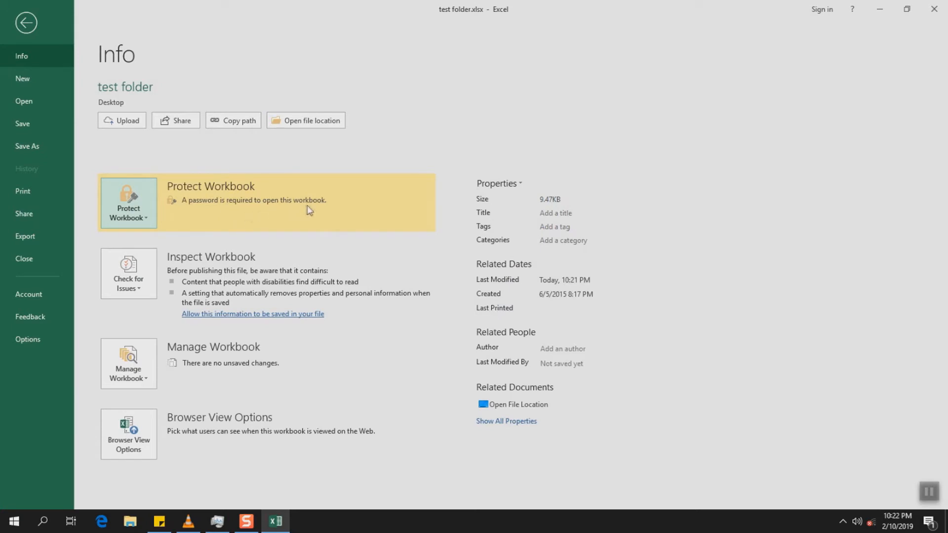
pyautogui.moveTo(225, 219)
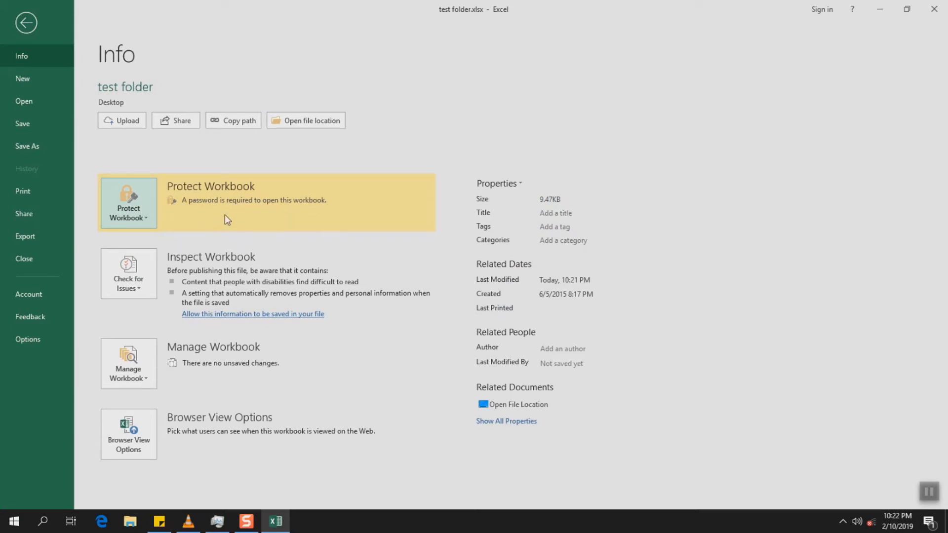
pyautogui.moveTo(934, 9)
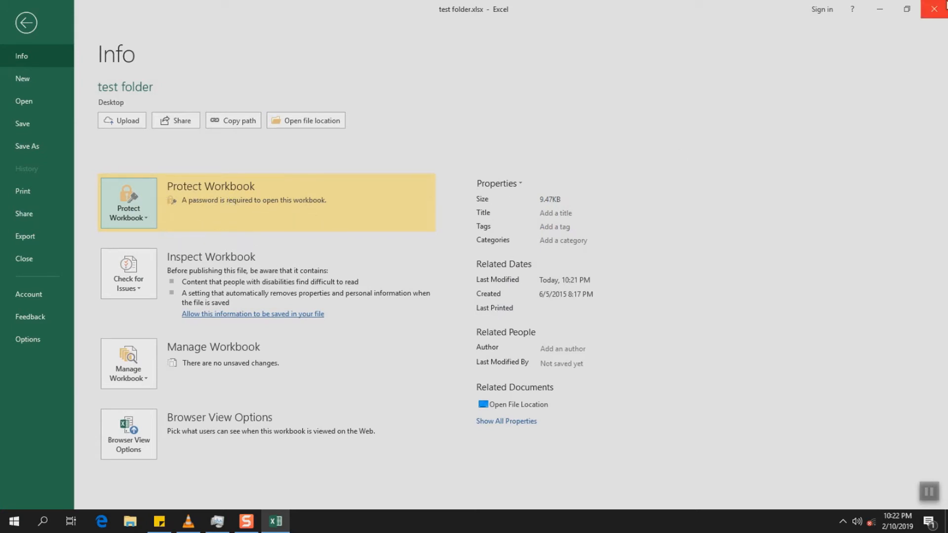
# Return from the File page to the products and prices worksheet
pyautogui.click(25, 23)
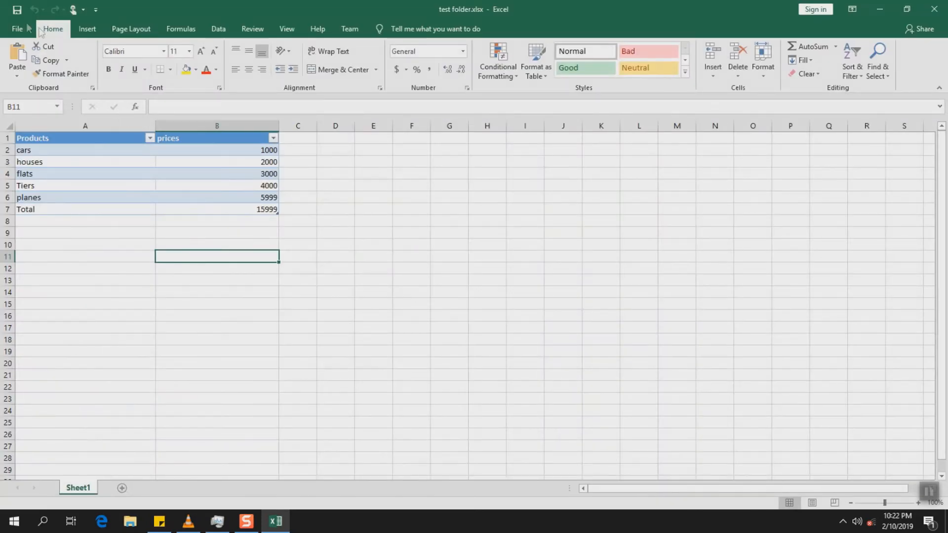
pyautogui.moveTo(934, 9)
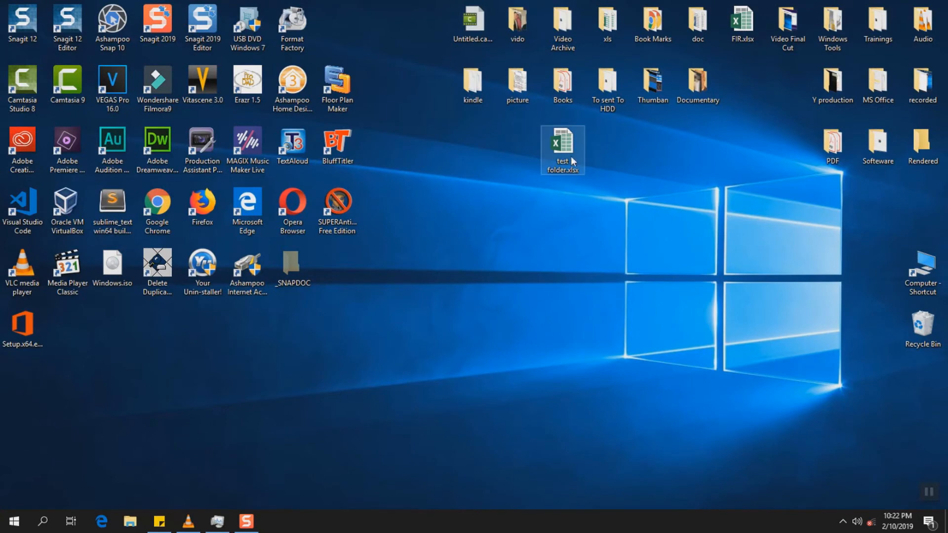
# Reopen test folder.xlsx, submit a wrong password, and dismiss the rejection message
pyautogui.doubleClick(562, 145)
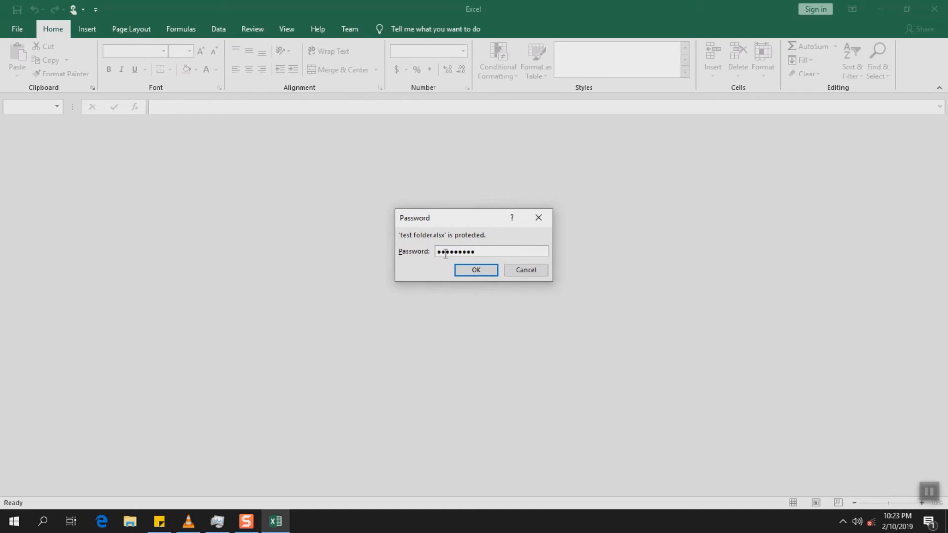
pyautogui.click(475, 269)
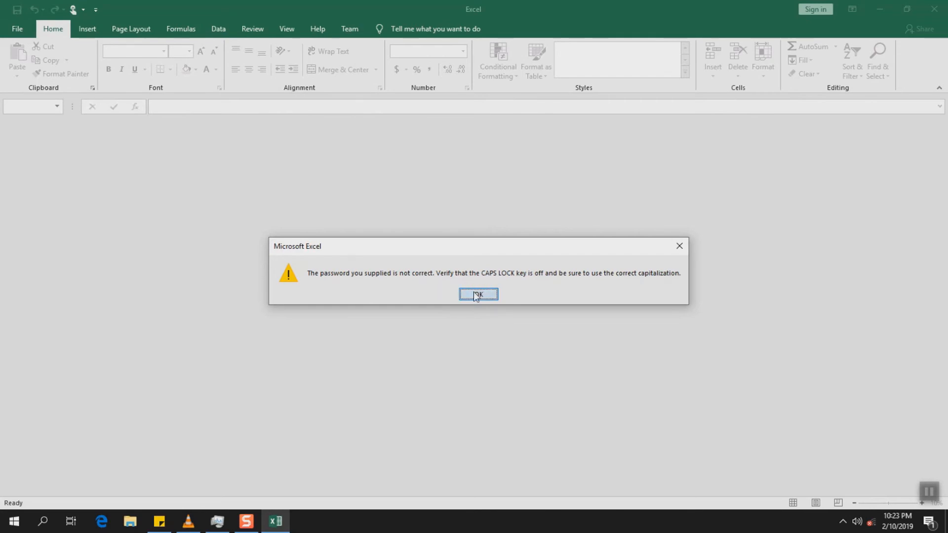
pyautogui.click(476, 295)
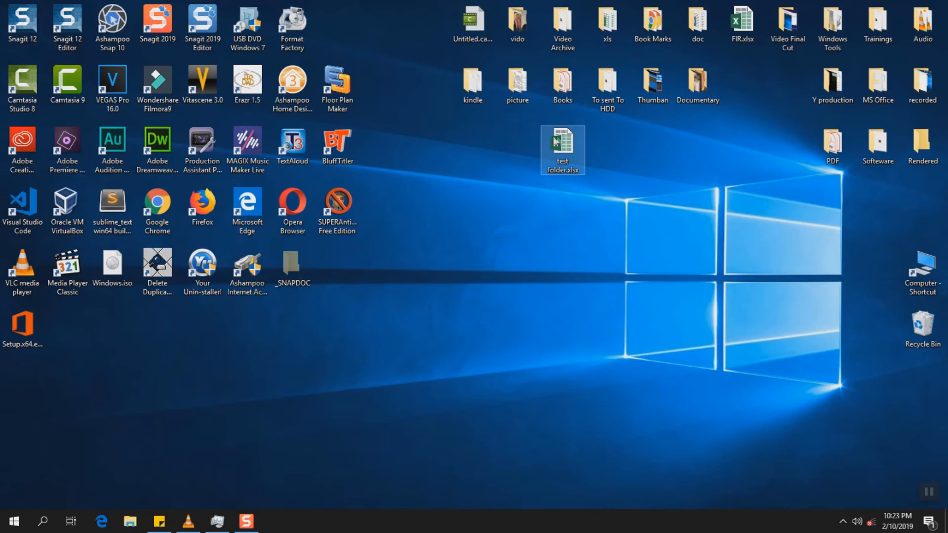
# Reopen test folder.xlsx and submit a second password attempt
pyautogui.doubleClick(562, 145)
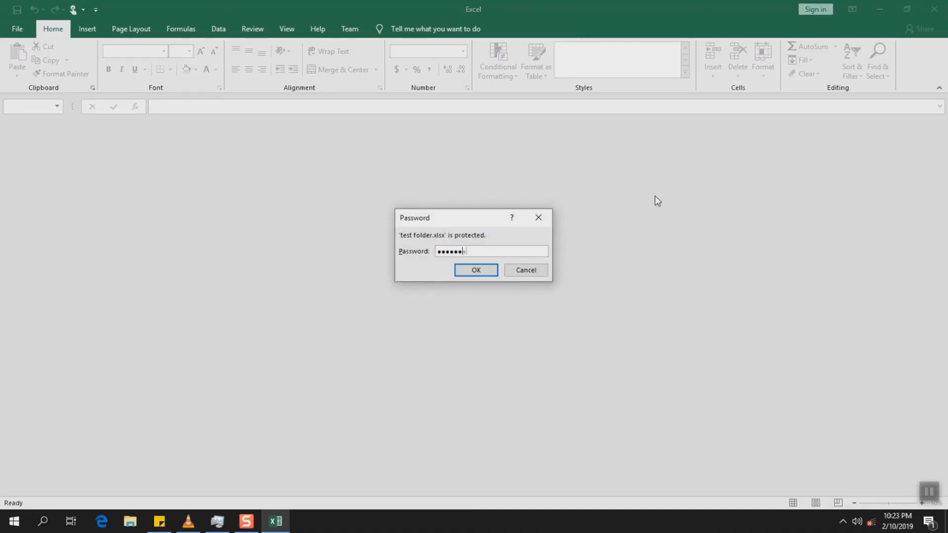
pyautogui.click(475, 269)
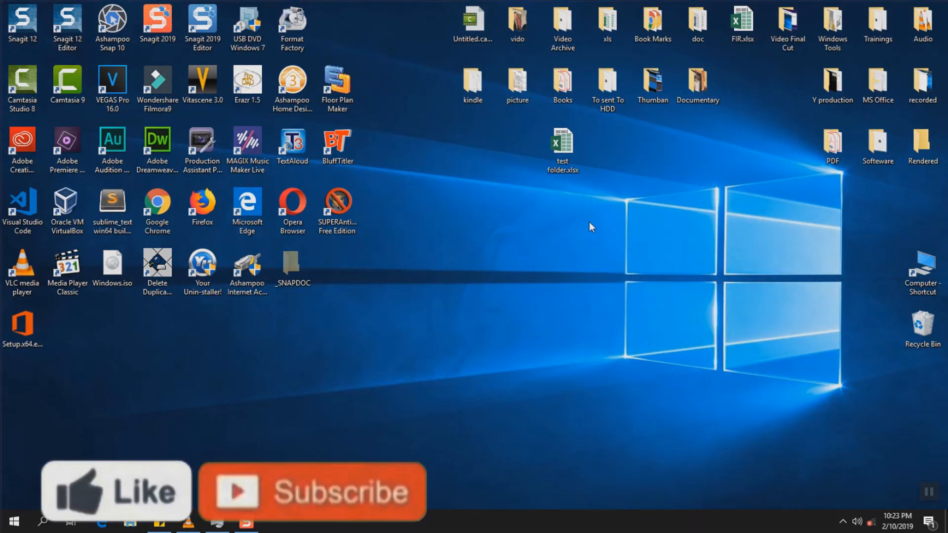
pyautogui.click(312, 491)
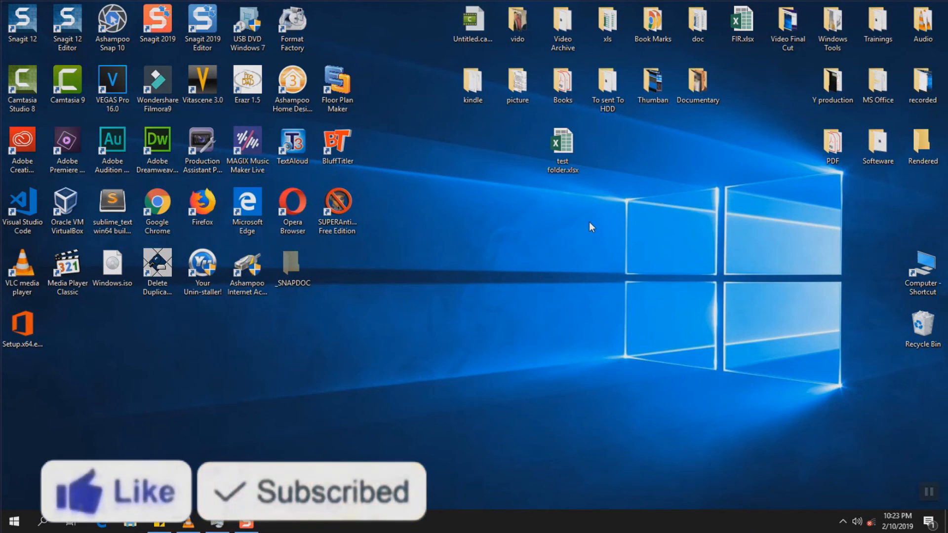